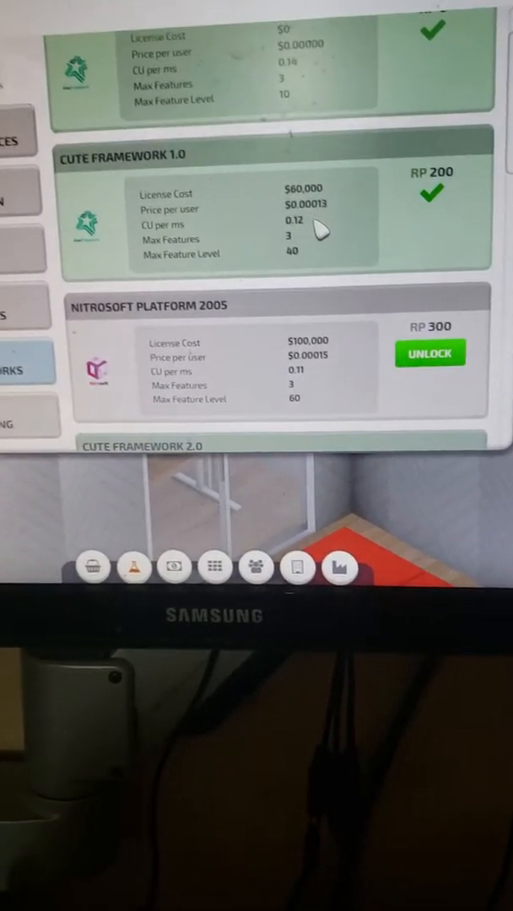
# Scroll through the research list and reach the DOOTTV product's features page
pyautogui.scroll(-3)
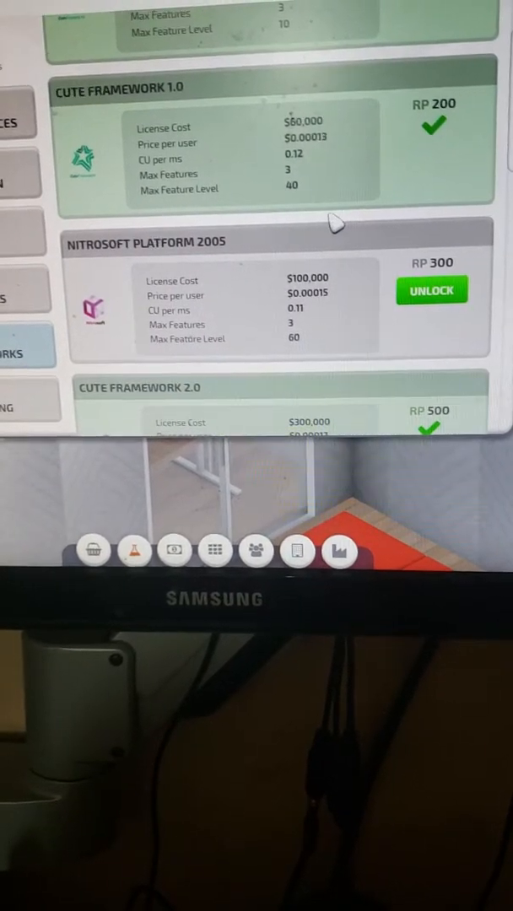
pyautogui.scroll(-3)
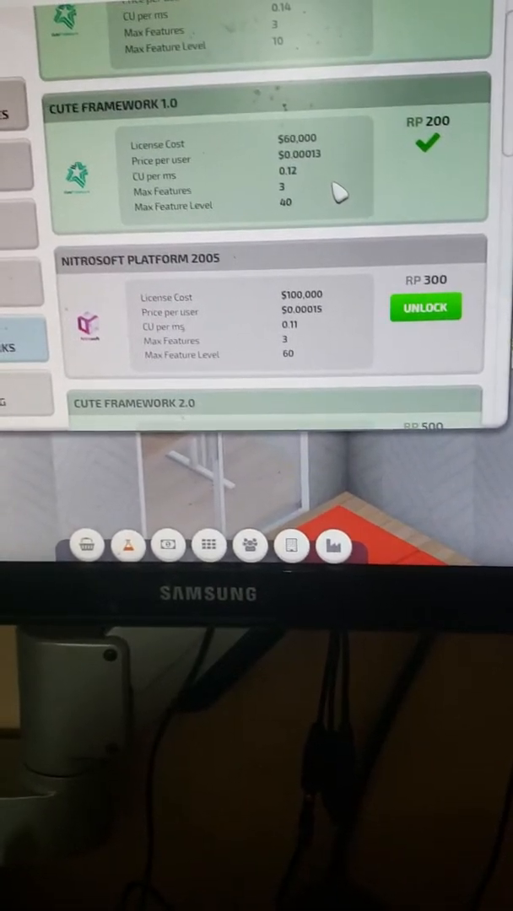
pyautogui.scroll(-3)
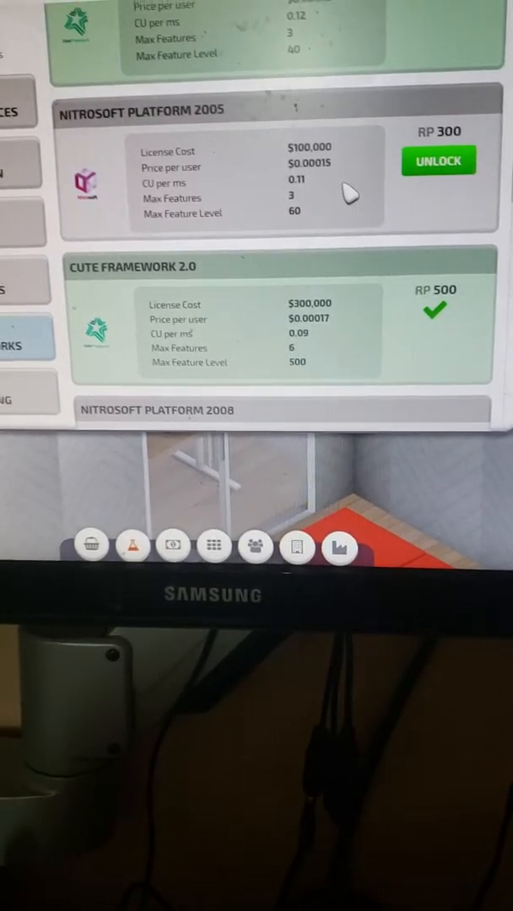
pyautogui.scroll(-3)
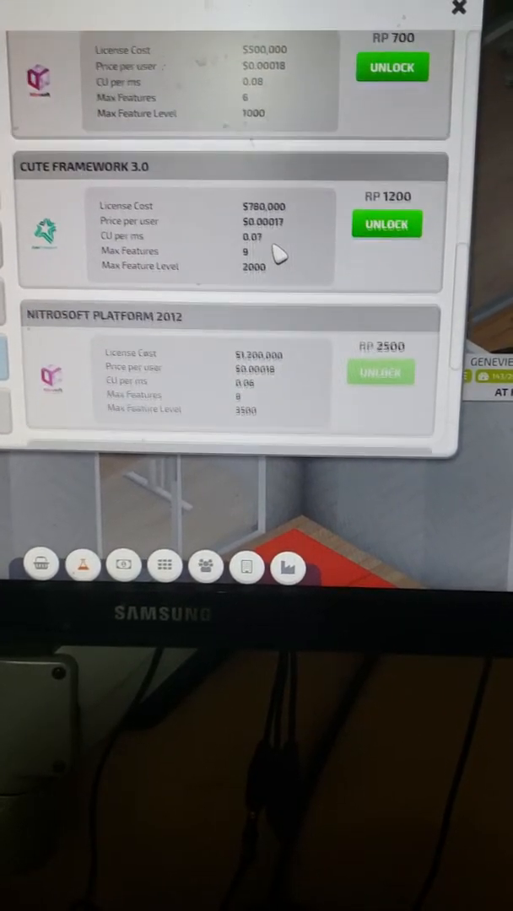
pyautogui.scroll(-3)
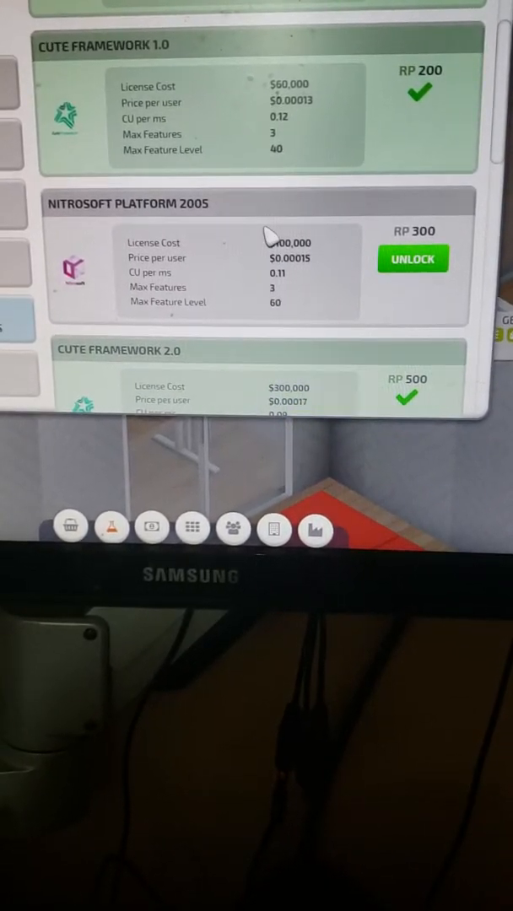
pyautogui.scroll(-3)
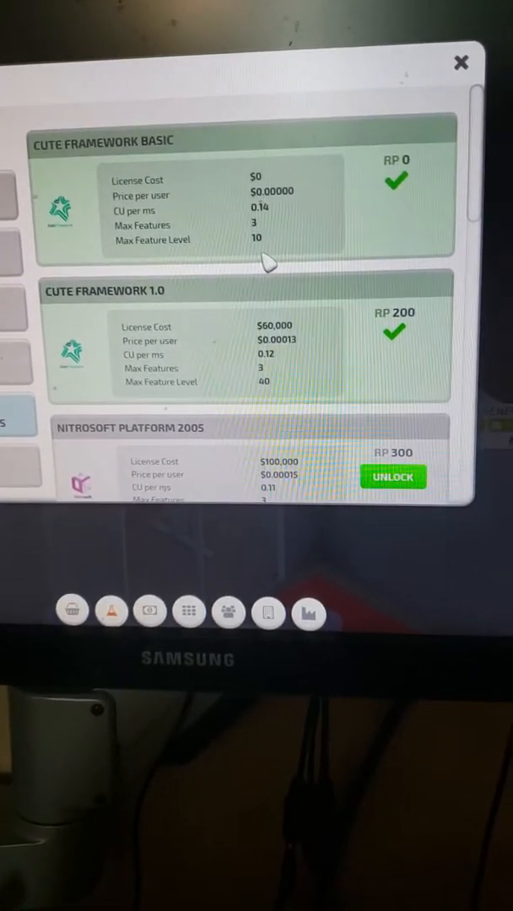
pyautogui.scroll(-3)
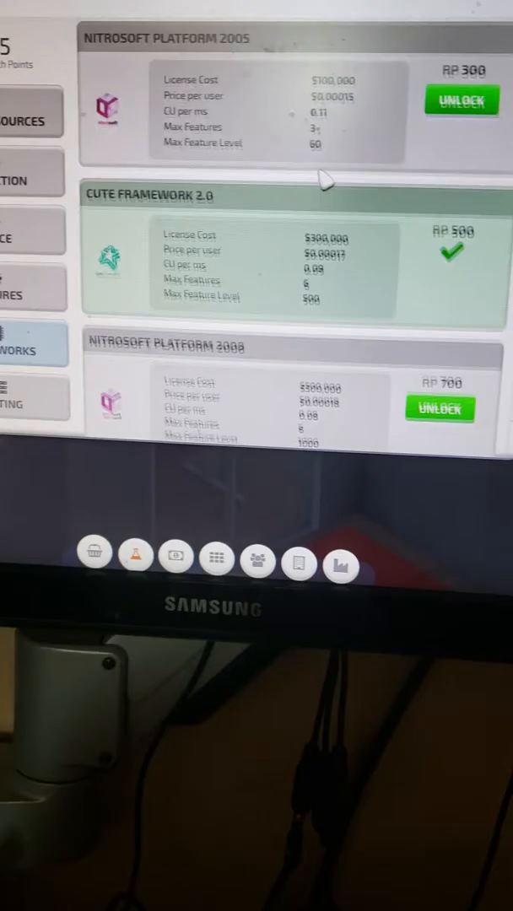
pyautogui.scroll(-3)
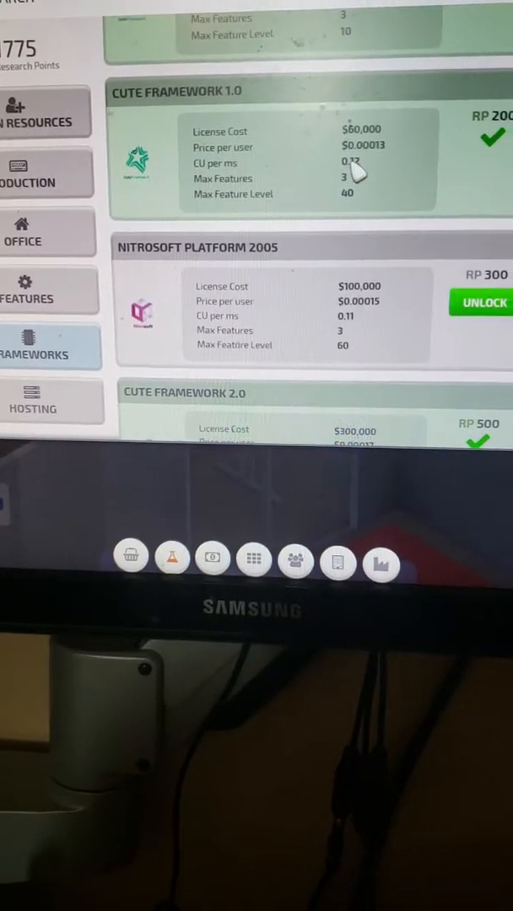
pyautogui.scroll(-3)
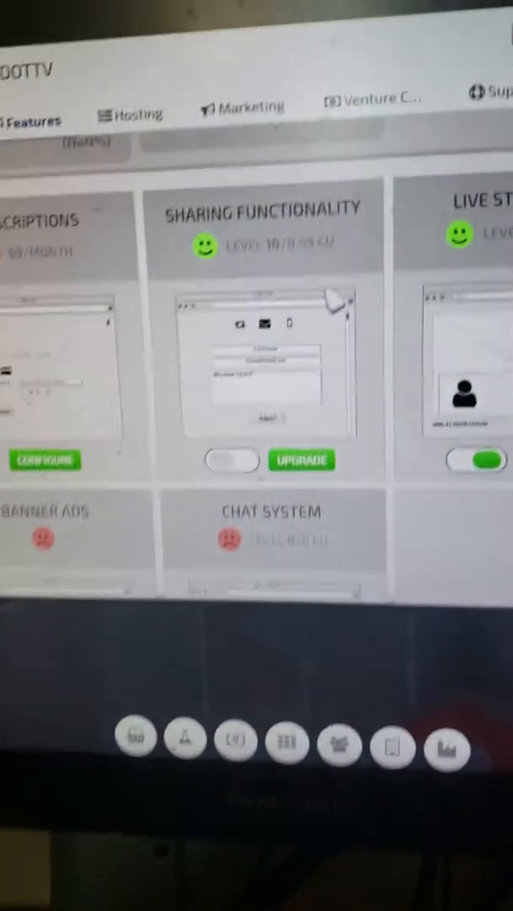
# Upgrade Sharing Functionality to level 12, then review and close Chat System's requirements
pyautogui.click(301, 460)
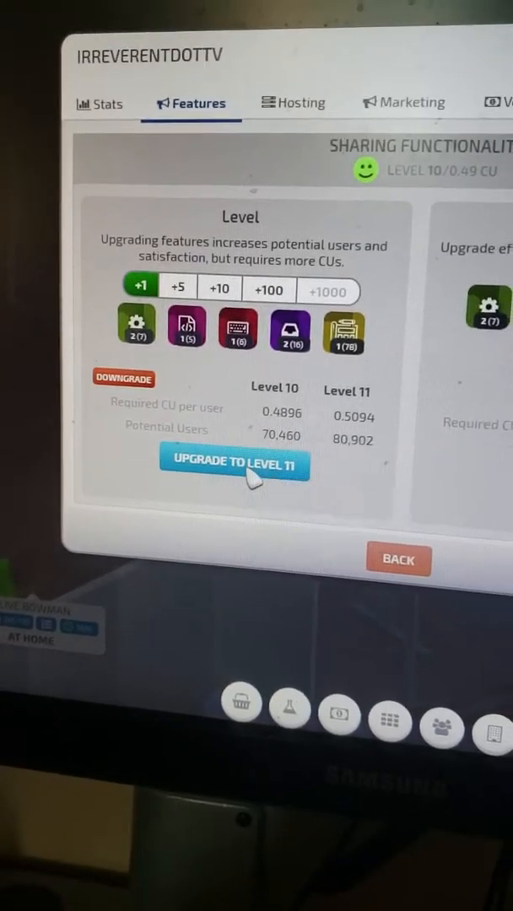
pyautogui.click(234, 463)
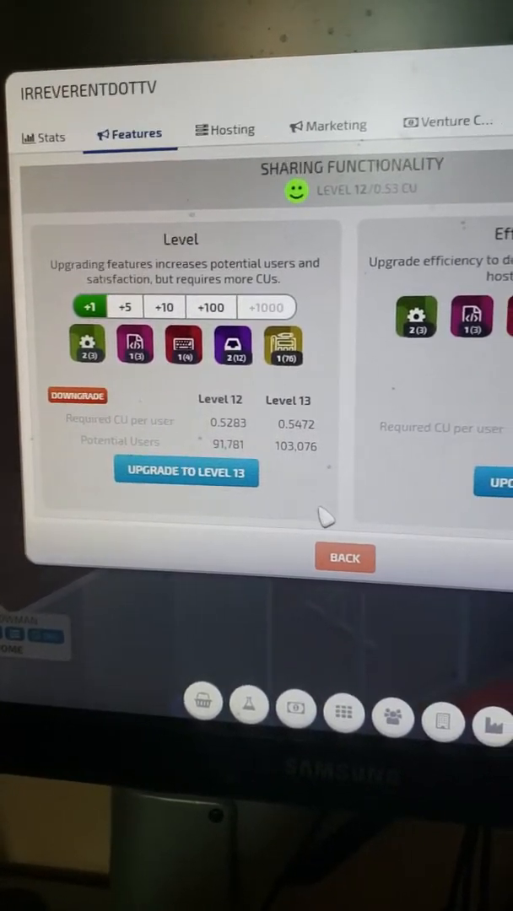
pyautogui.click(344, 558)
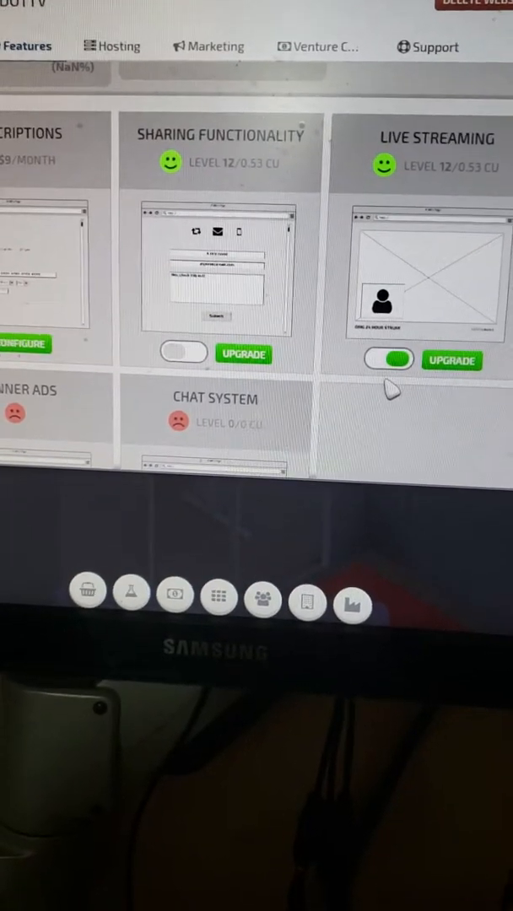
pyautogui.scroll(-3)
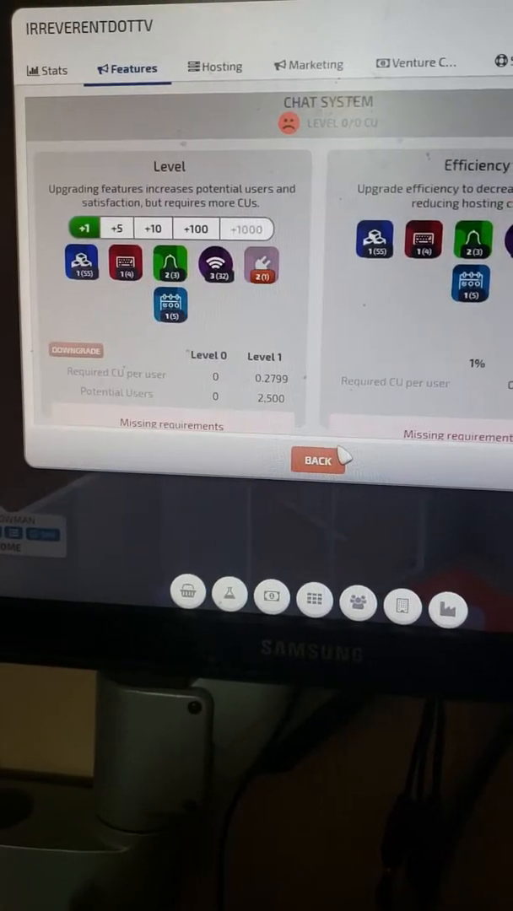
pyautogui.click(260, 266)
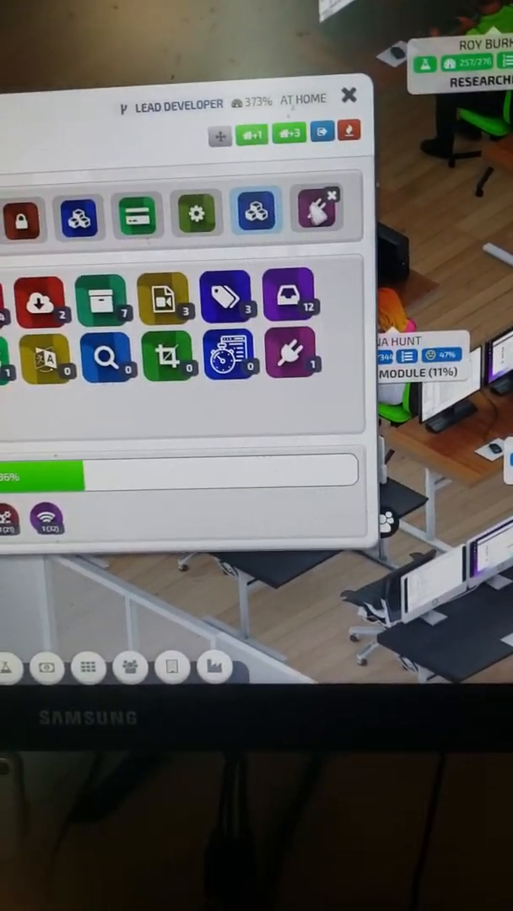
pyautogui.moveTo(297, 354)
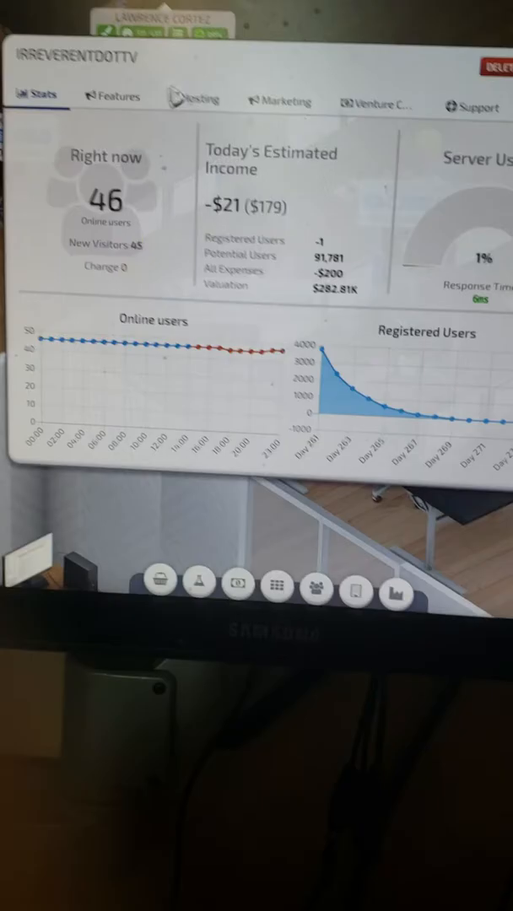
# Open Chat System's upgrade details from IrreverentDotTV's Features list
pyautogui.click(111, 96)
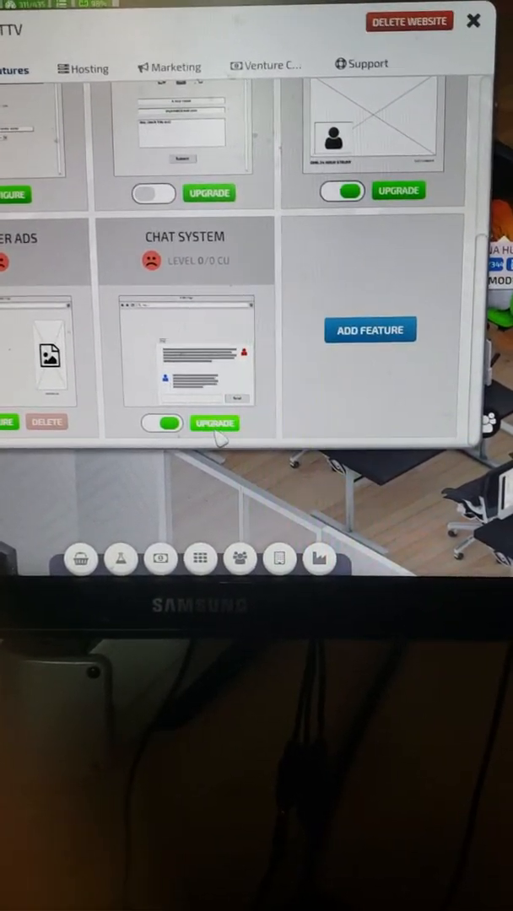
pyautogui.click(214, 422)
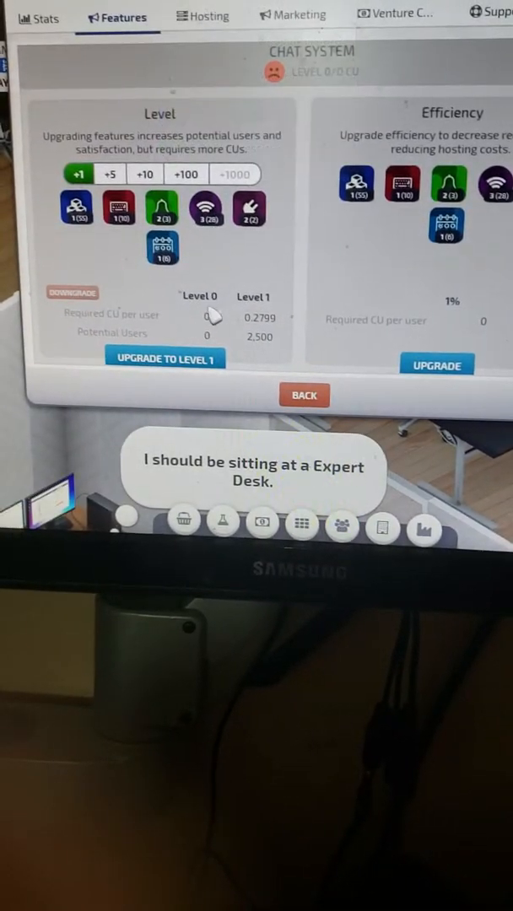
# Upgrade Chat System to level 1 and scroll the feature overview to confirm
pyautogui.click(165, 358)
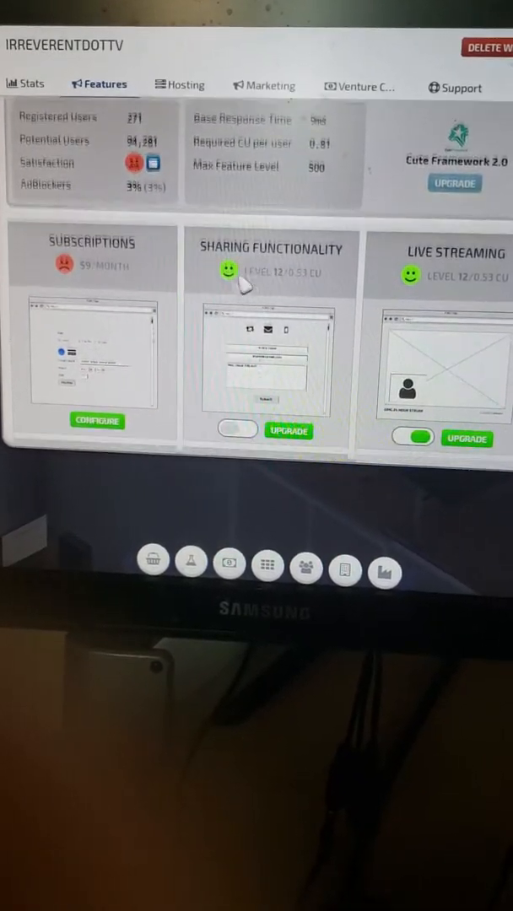
pyautogui.scroll(-3)
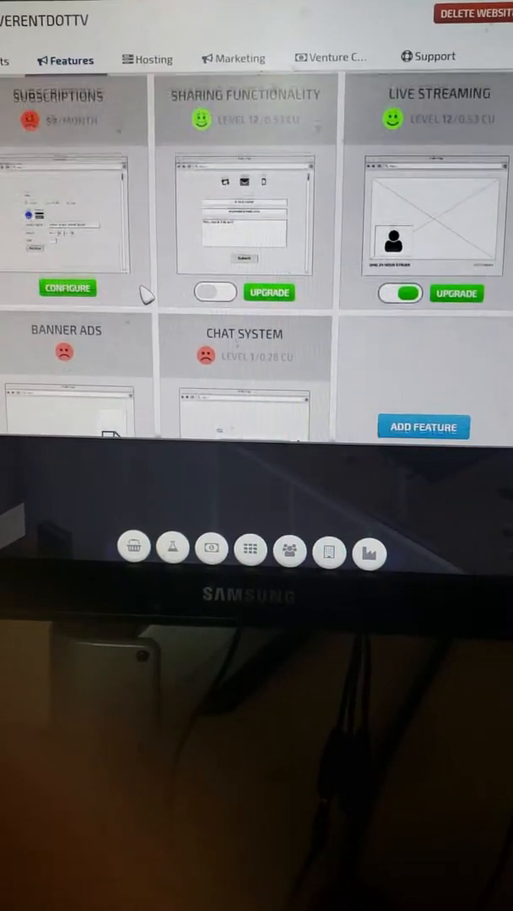